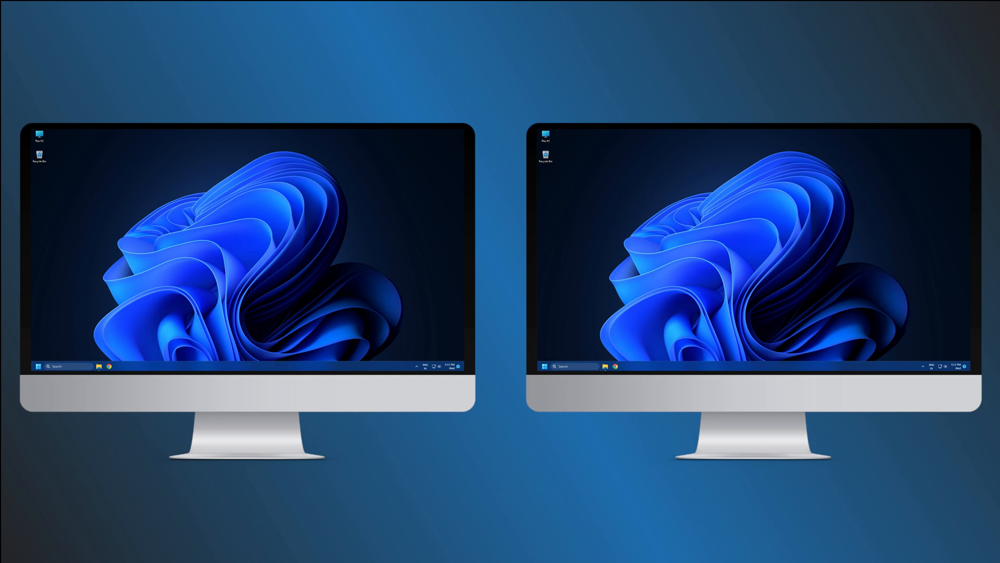
# Open This PC, go to Settings' System page, then close the Settings window.
pyautogui.doubleClick(39, 131)
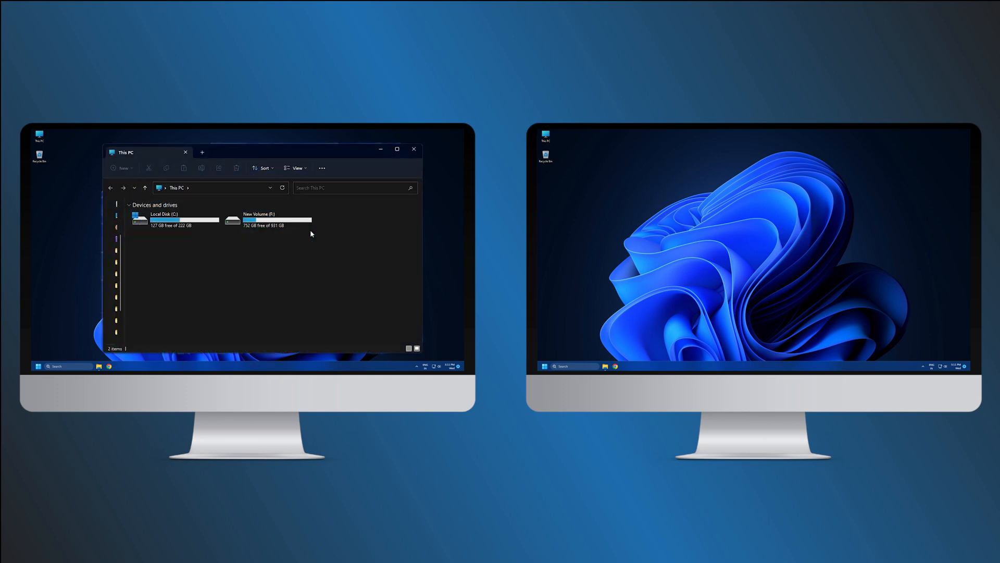
pyautogui.moveTo(290, 156)
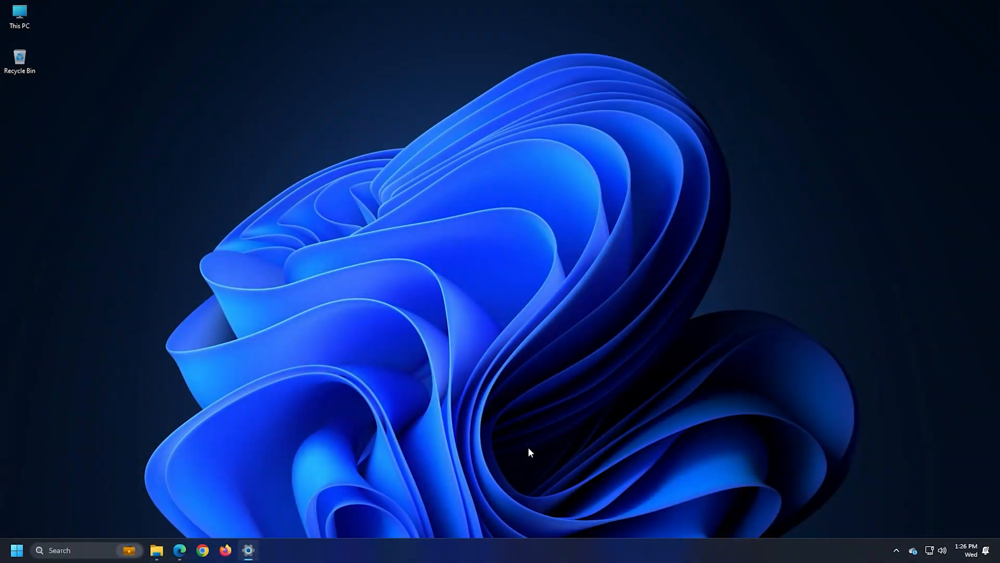
pyautogui.click(248, 550)
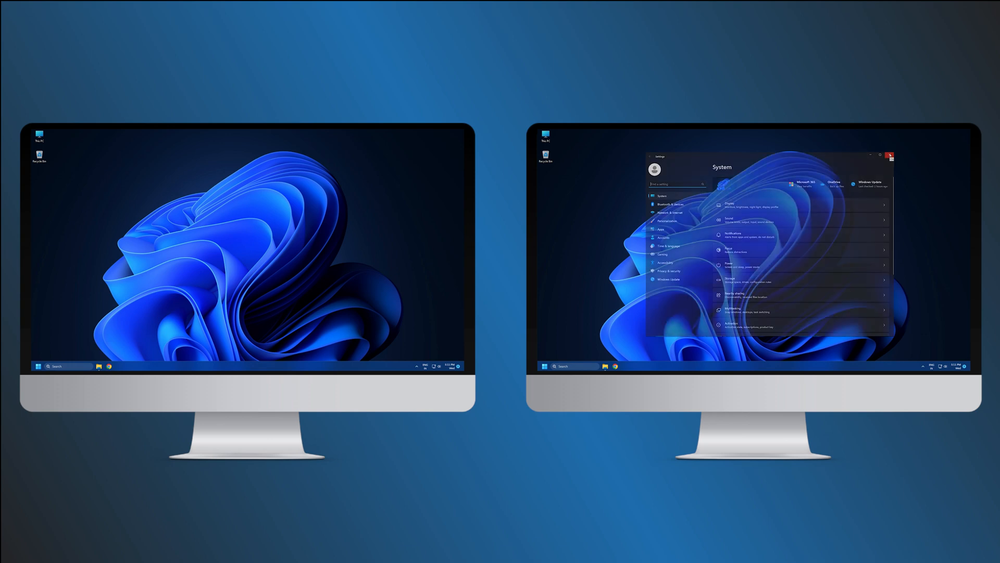
pyautogui.click(890, 155)
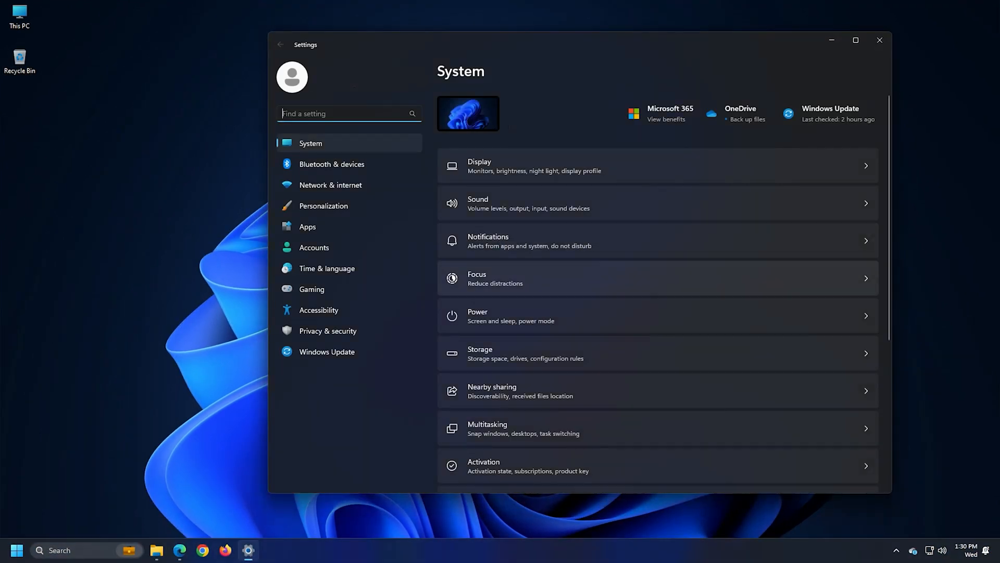
pyautogui.click(879, 39)
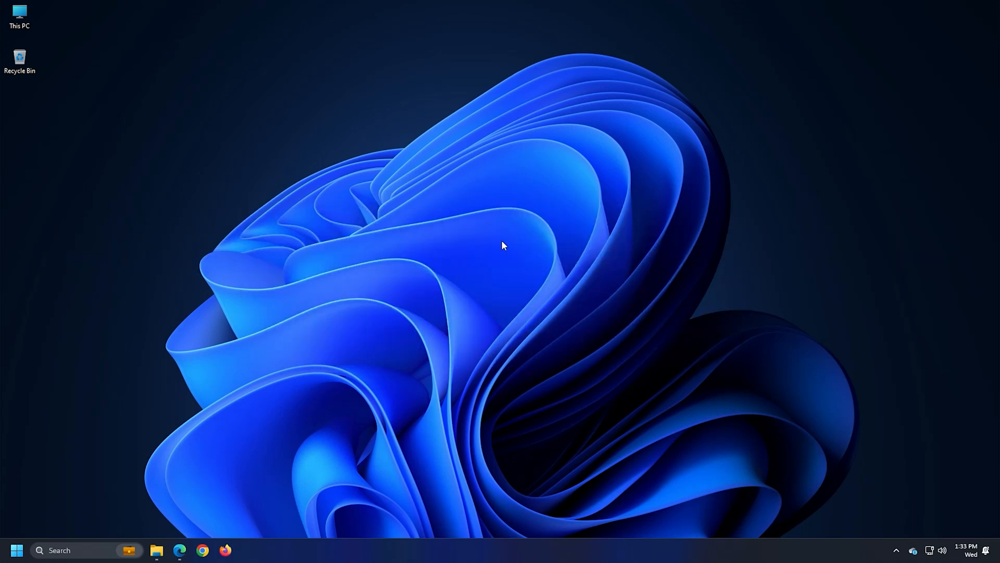
# Reopen Settings with Win+I and go to the Display page.
pyautogui.press('Win+i')
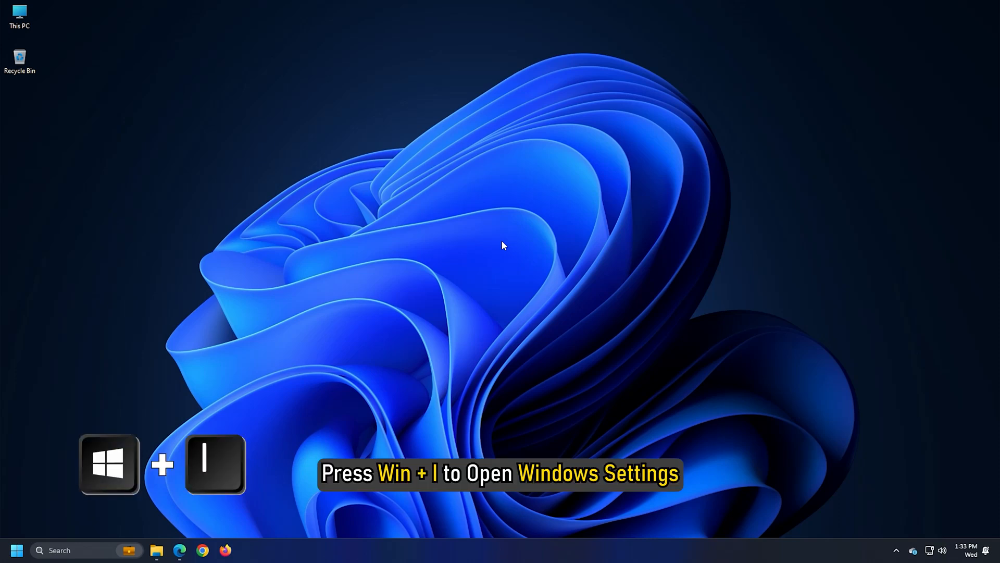
pyautogui.press('Win+I')
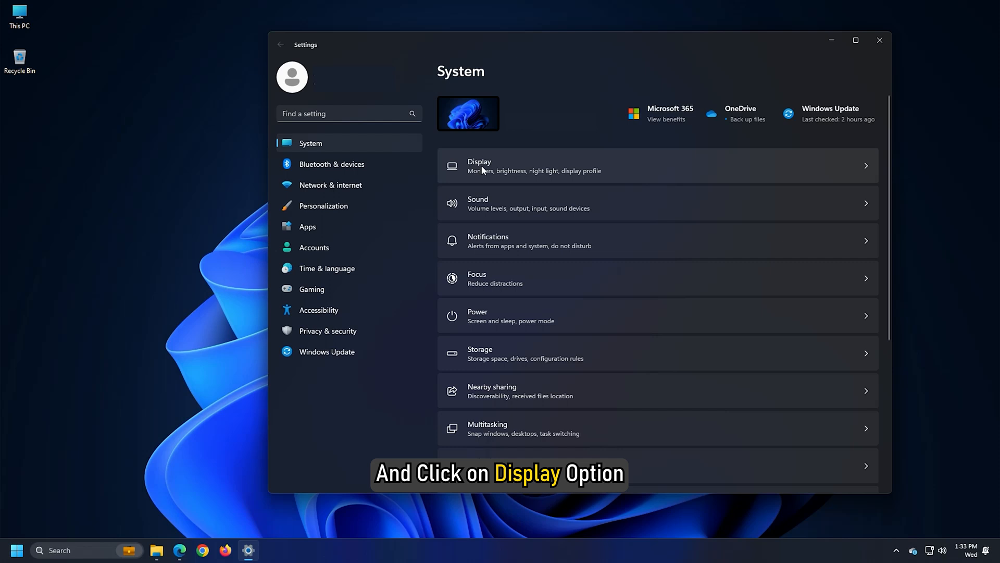
pyautogui.click(479, 165)
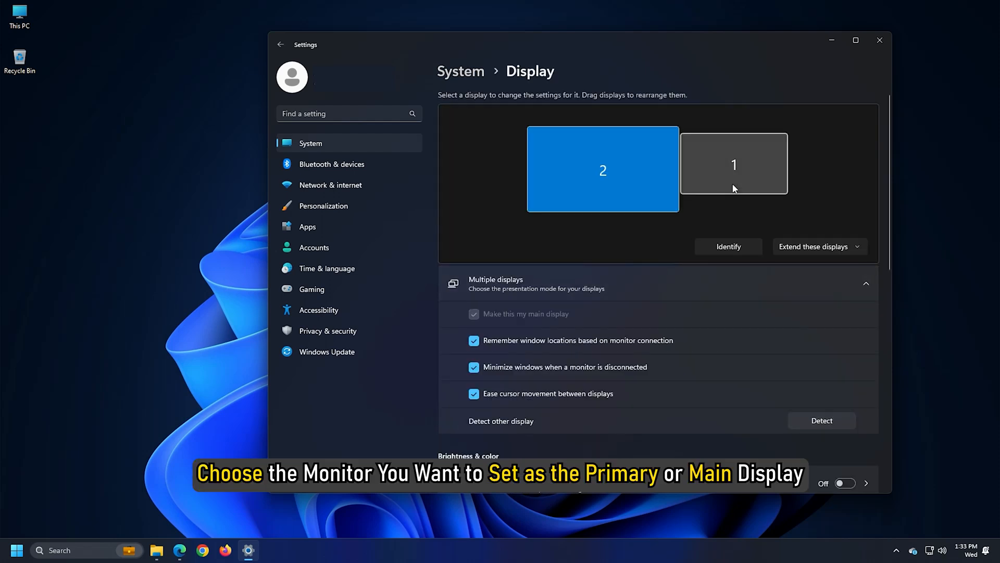
# Select monitor 1 in the display layout, then close Settings.
pyautogui.click(734, 164)
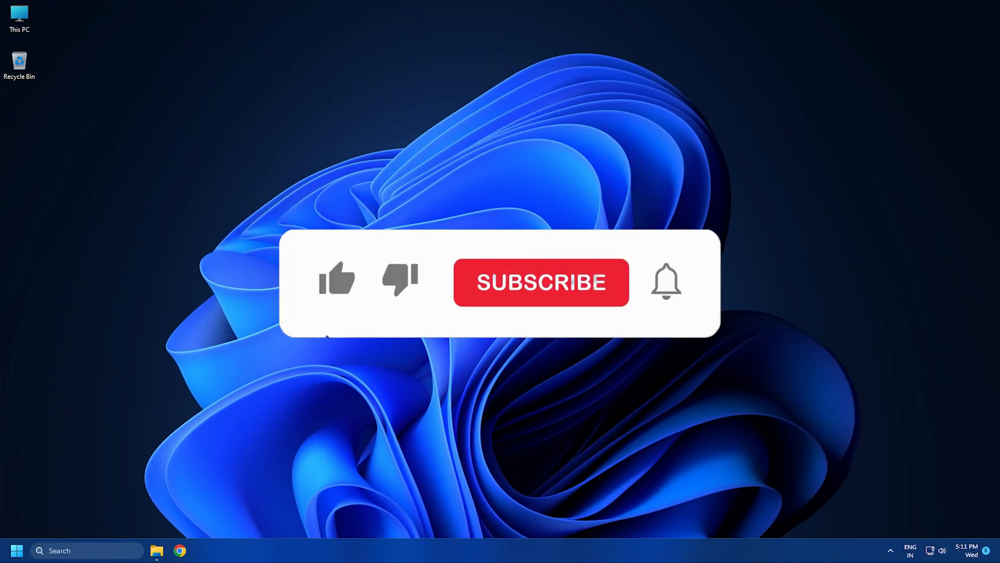
pyautogui.click(542, 283)
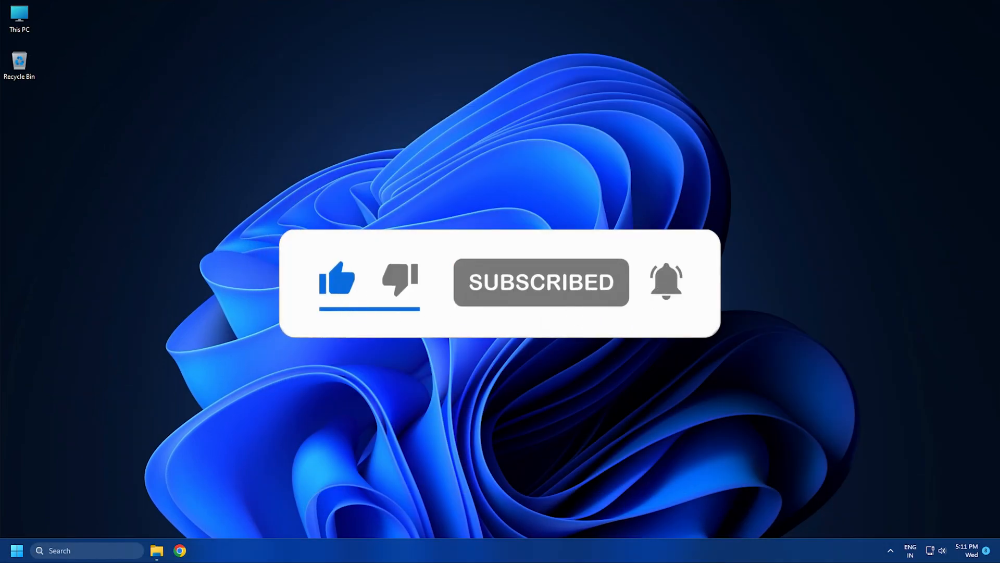